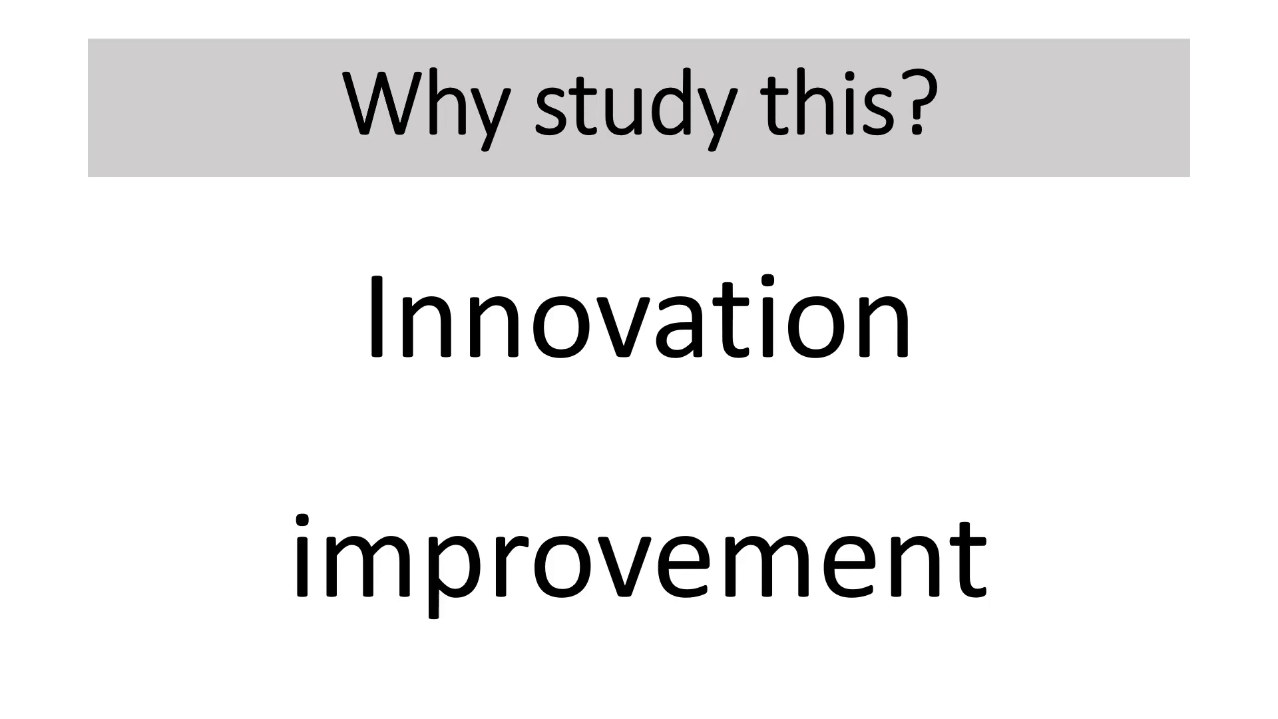
pyautogui.press('Right')
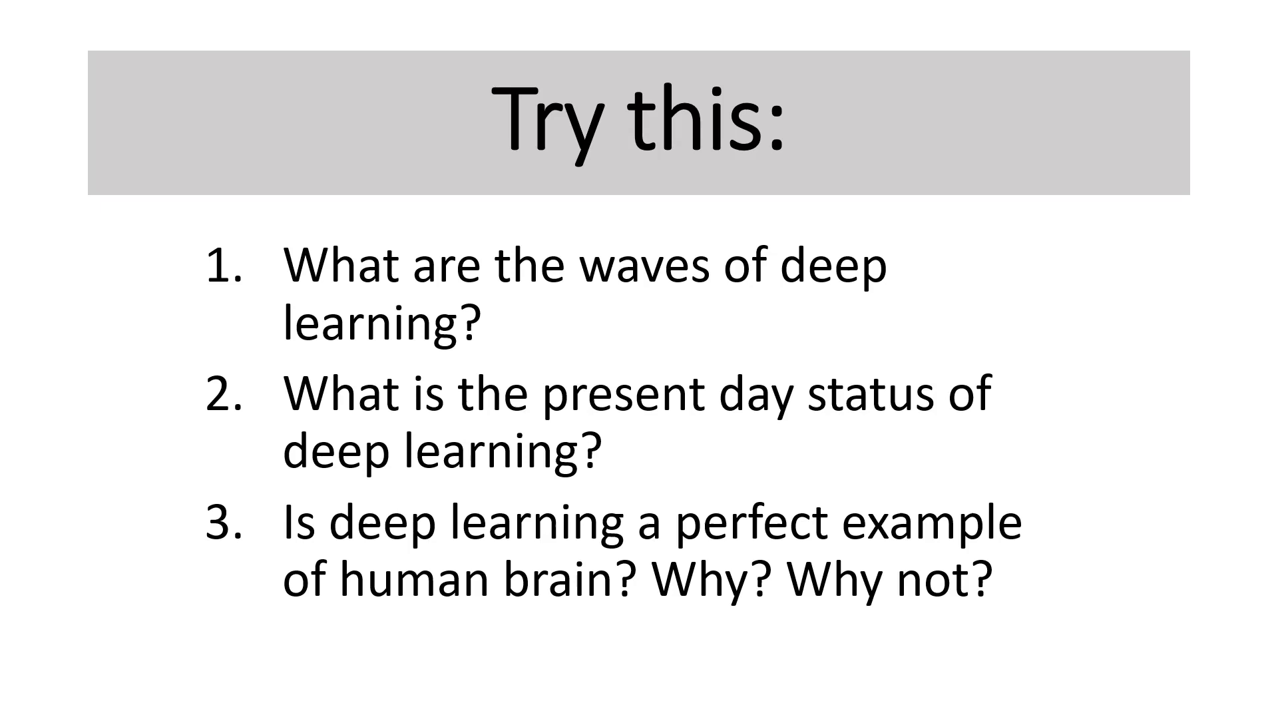